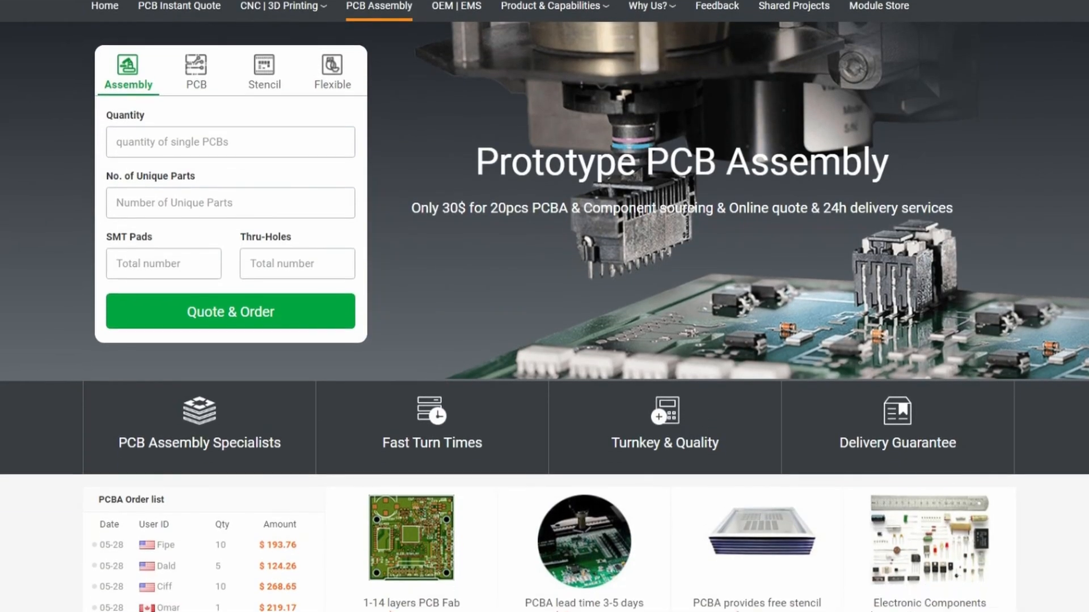
scroll(down, 3)
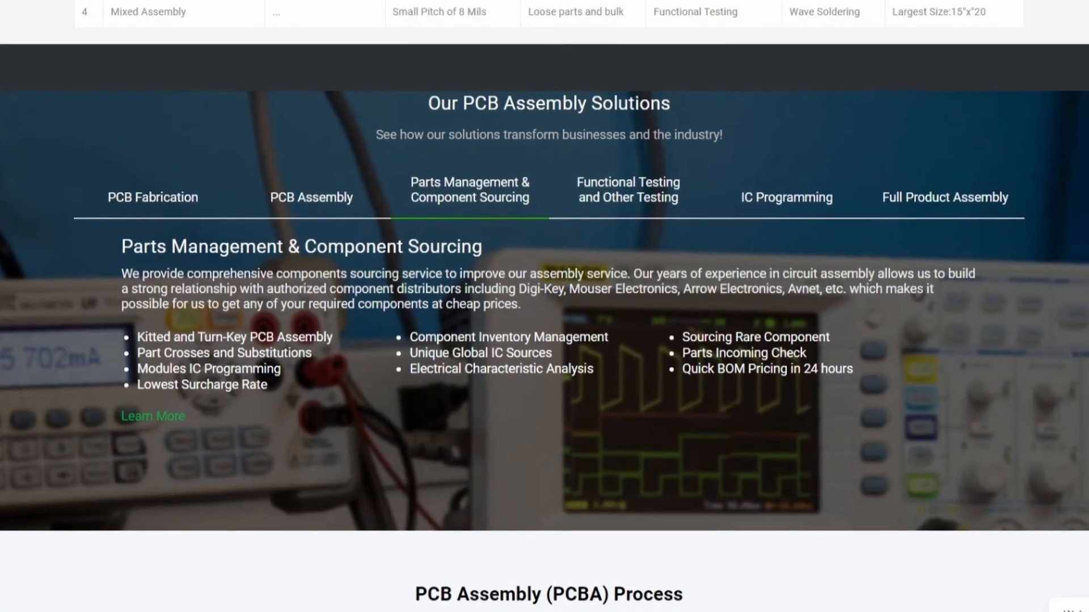
scroll(down, 3)
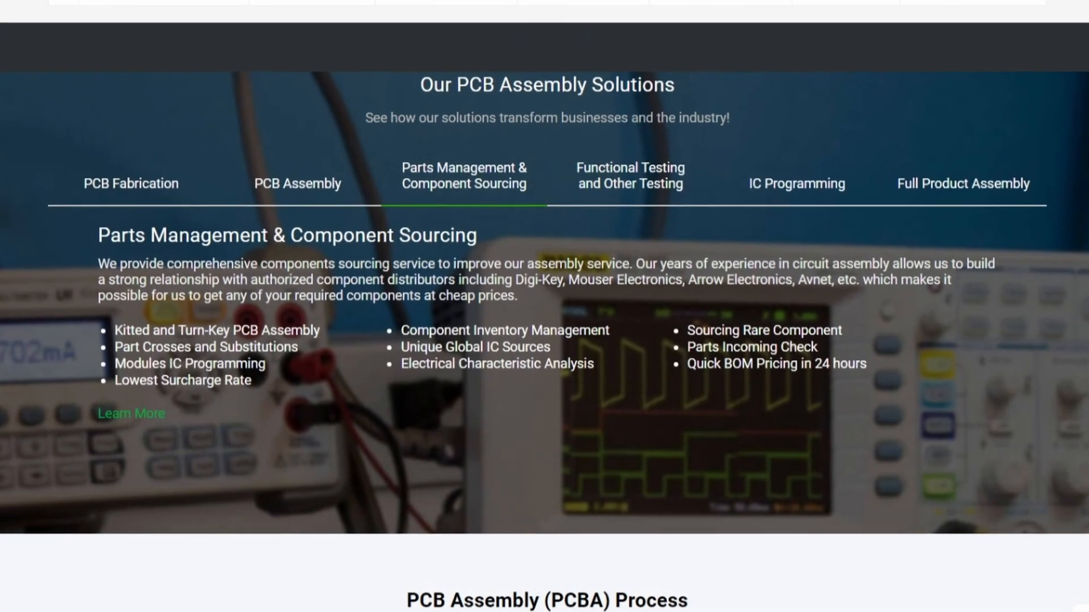
scroll(up, 3)
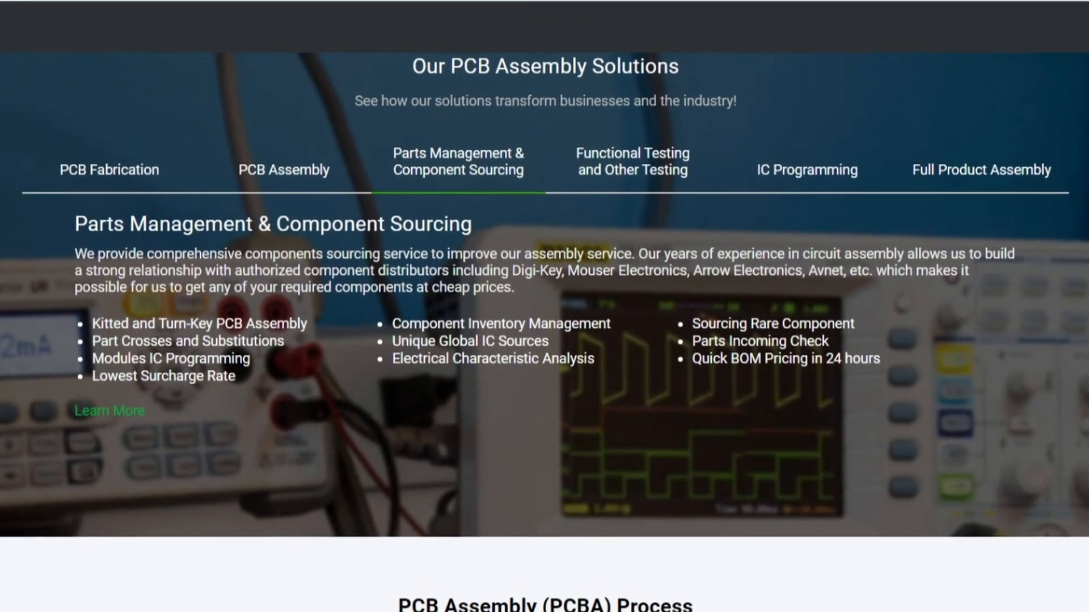